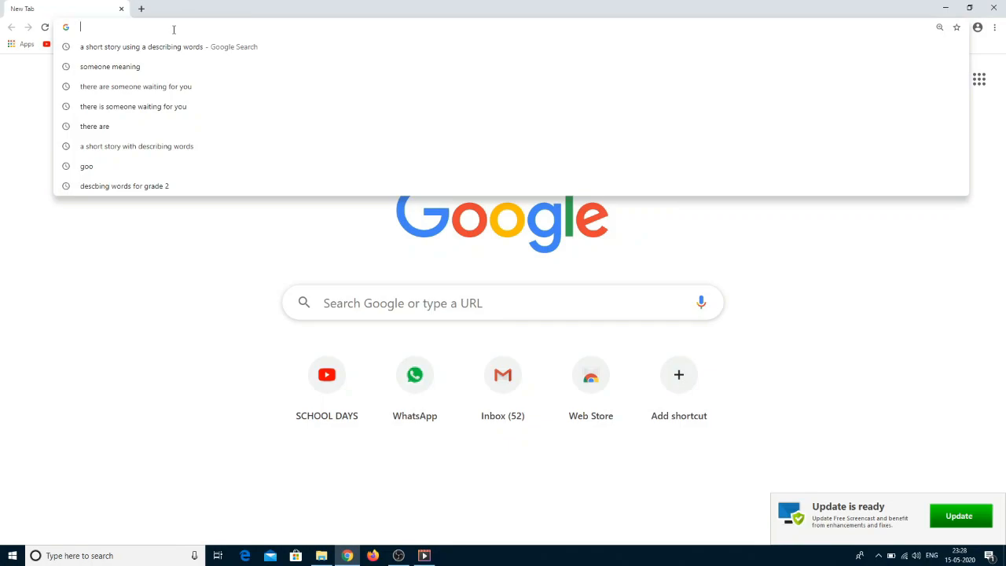
Close the address bar suggestions and load WhatsApp Web from the new tab page
click(212, 260)
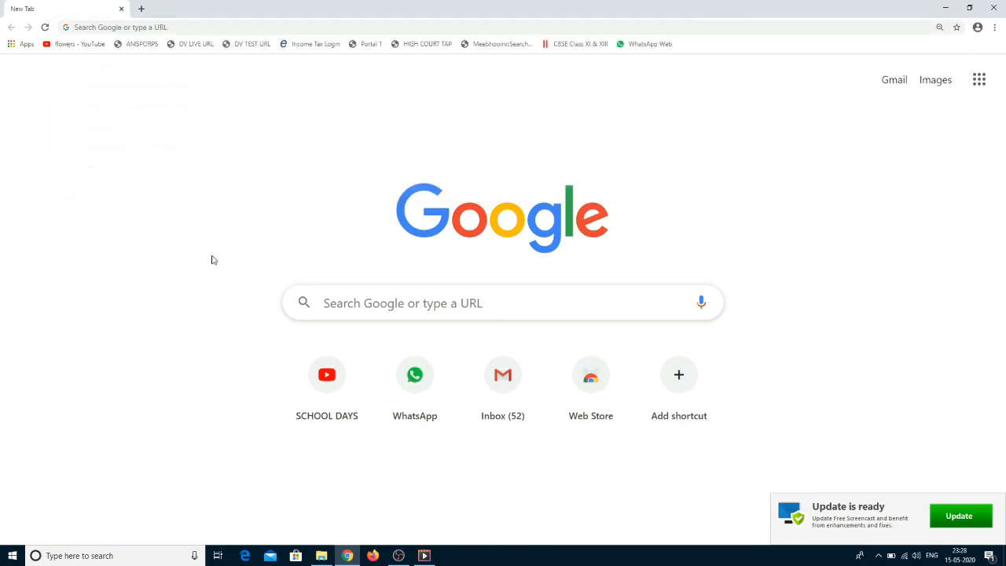
click(157, 26)
text(web.whatsapp.com)
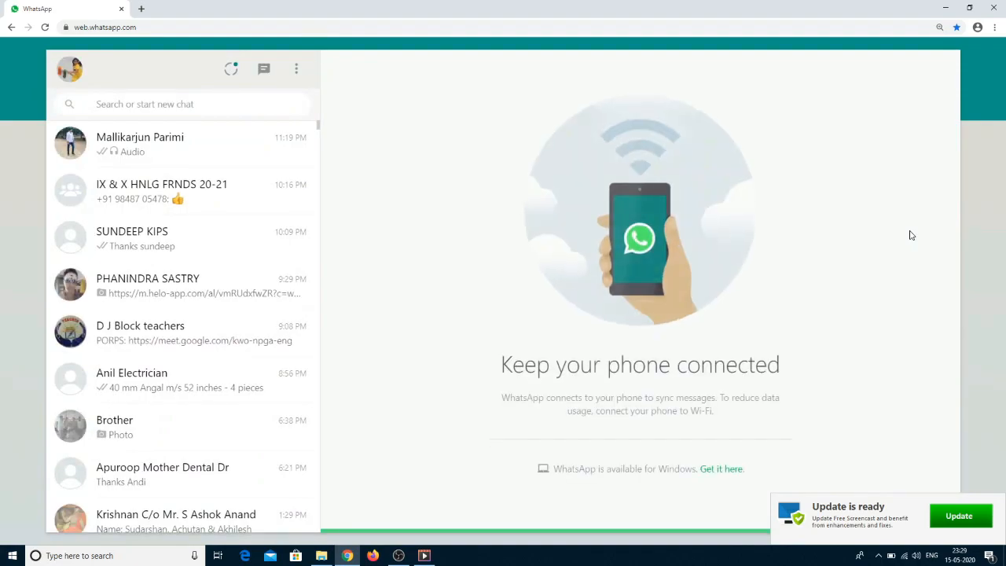
mouse_move(154, 239)
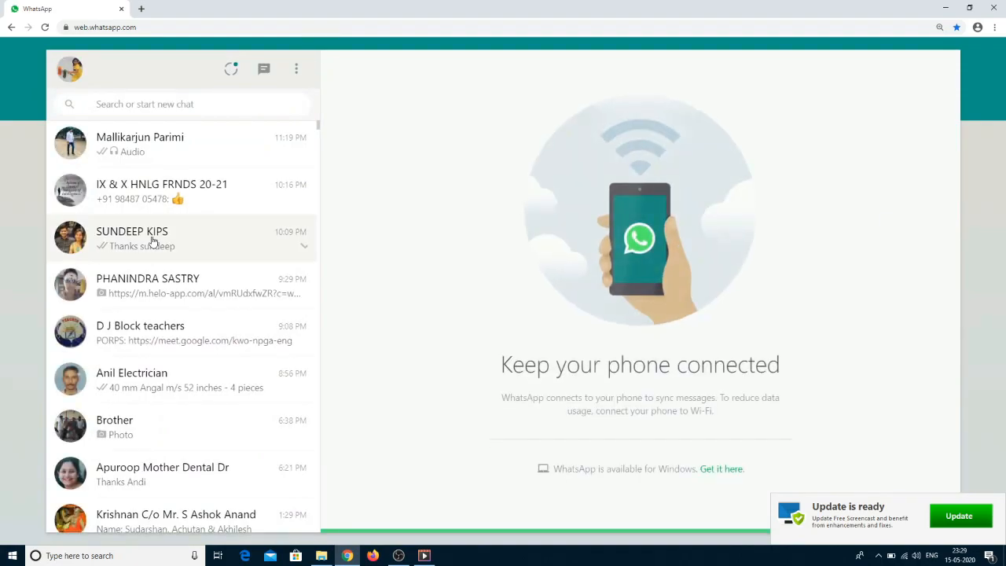
mouse_move(180, 387)
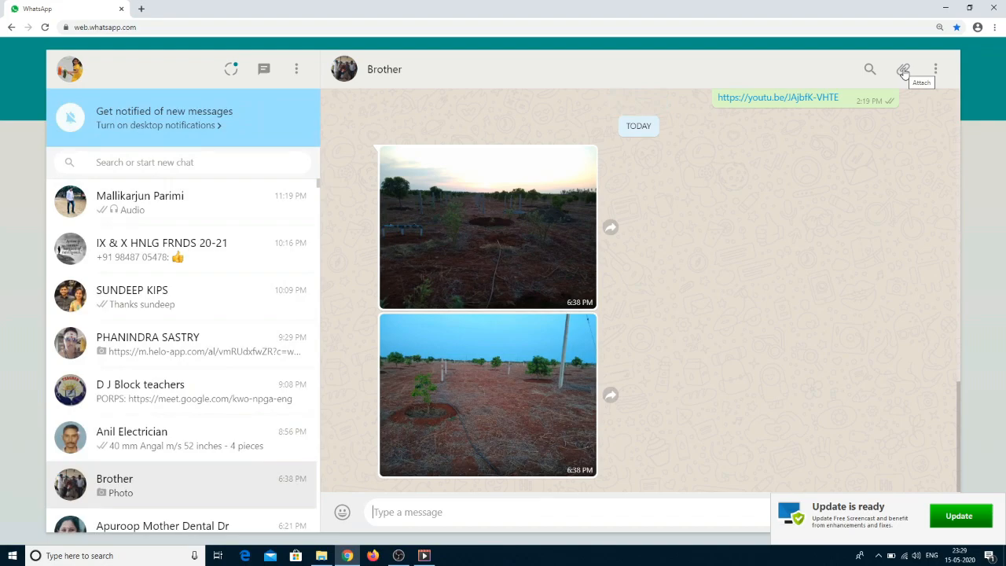
Show the attachment options in the Brother chat, then open the chat list's three-dot menu
click(904, 69)
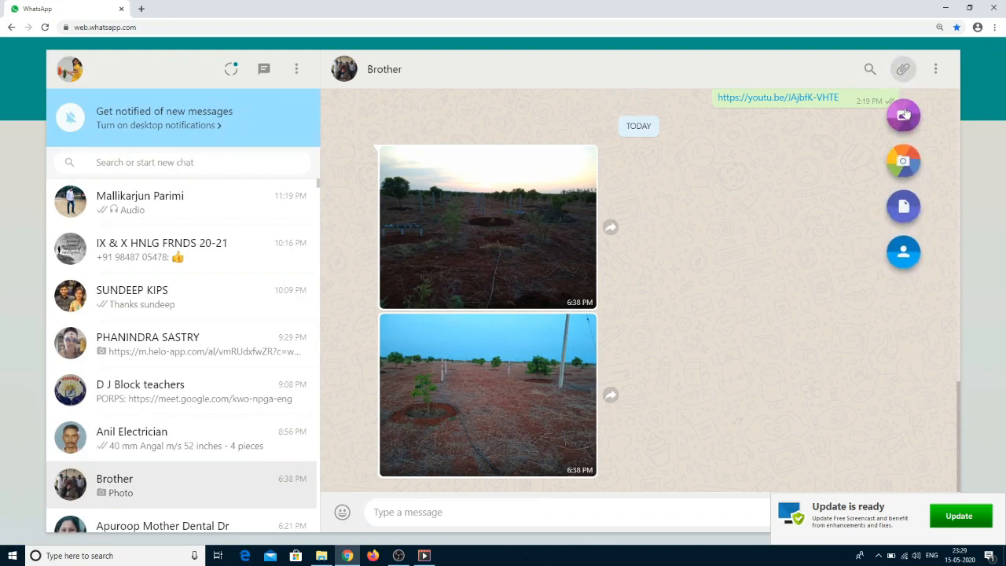
mouse_move(903, 115)
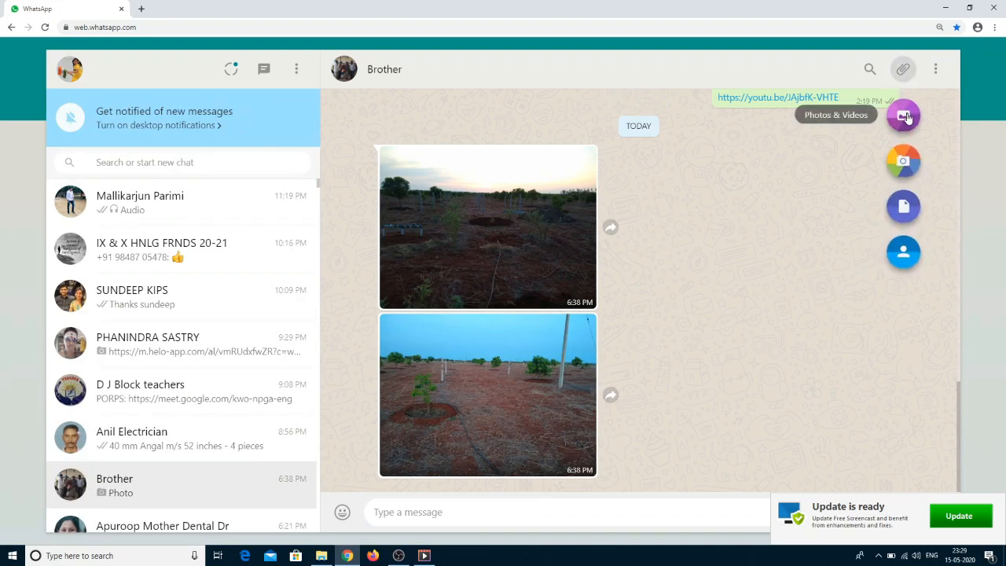
mouse_move(903, 206)
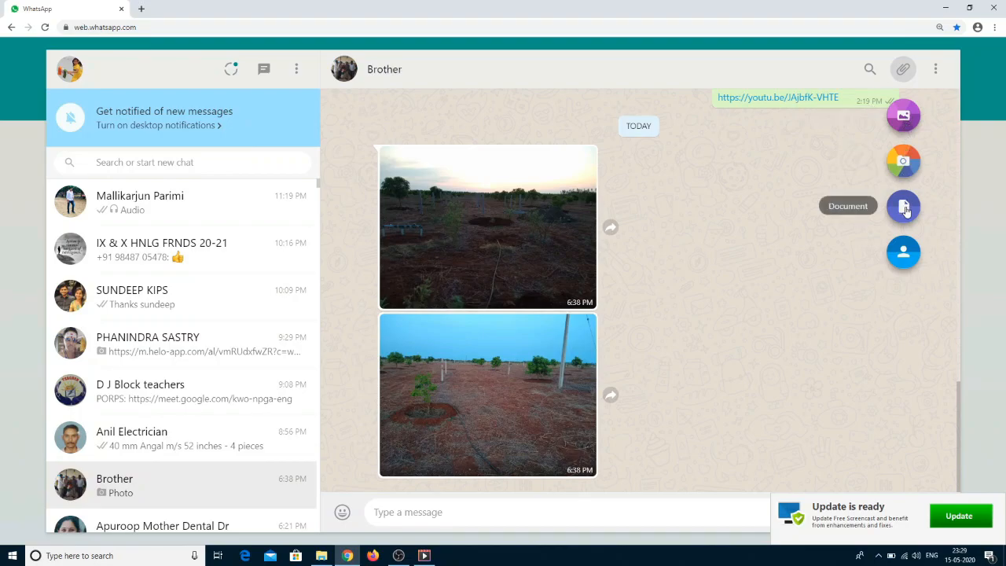
mouse_move(903, 251)
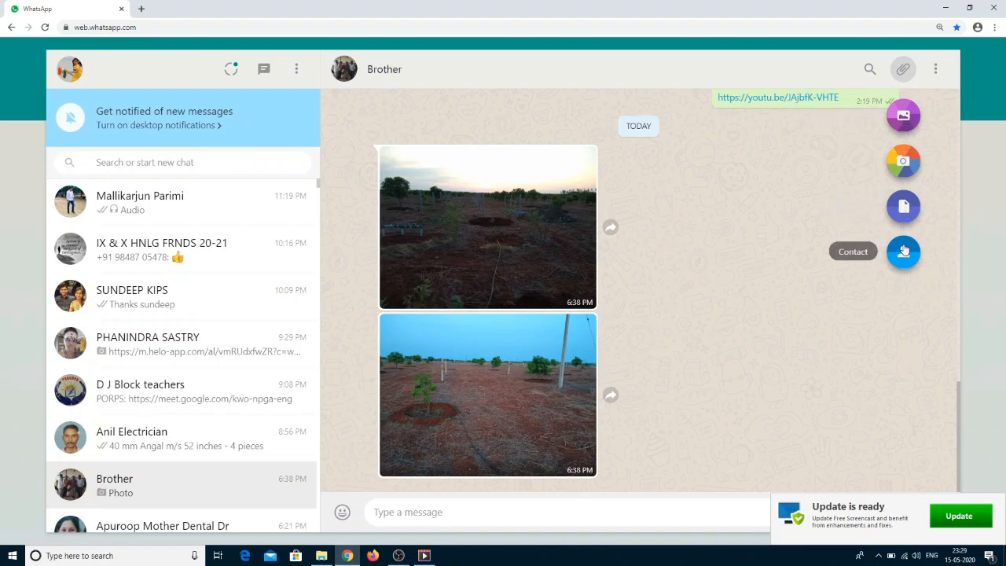
mouse_move(302, 149)
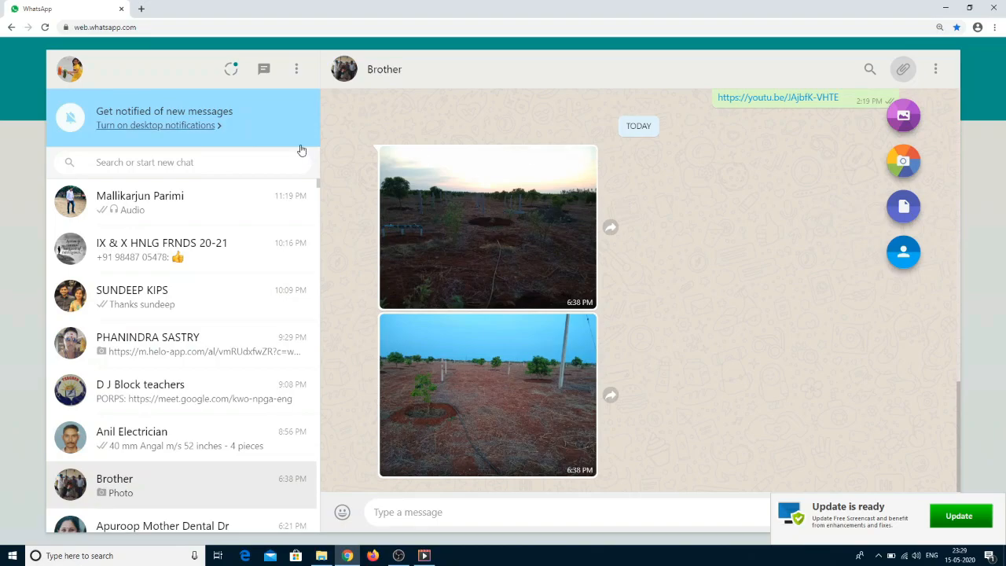
mouse_move(300, 72)
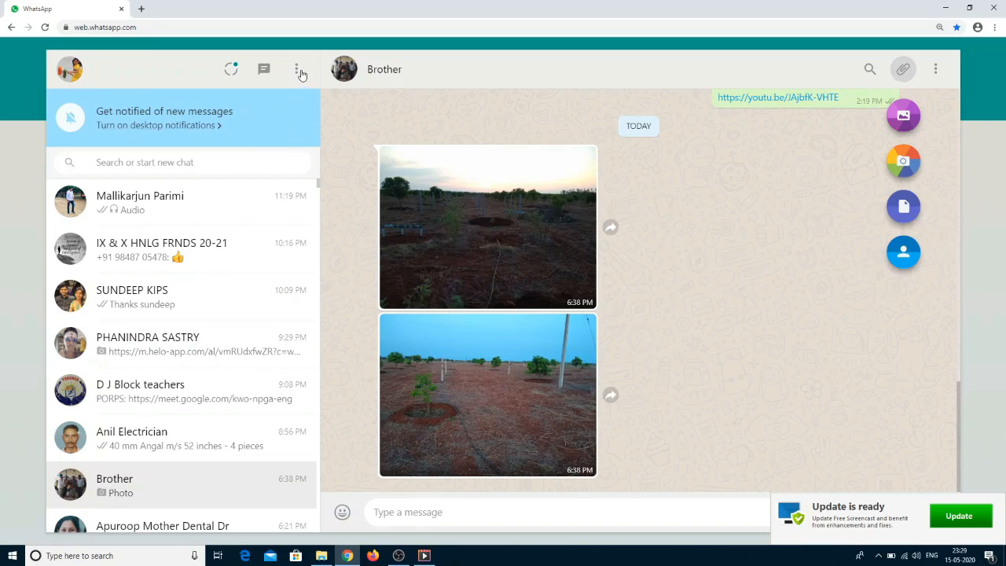
click(296, 69)
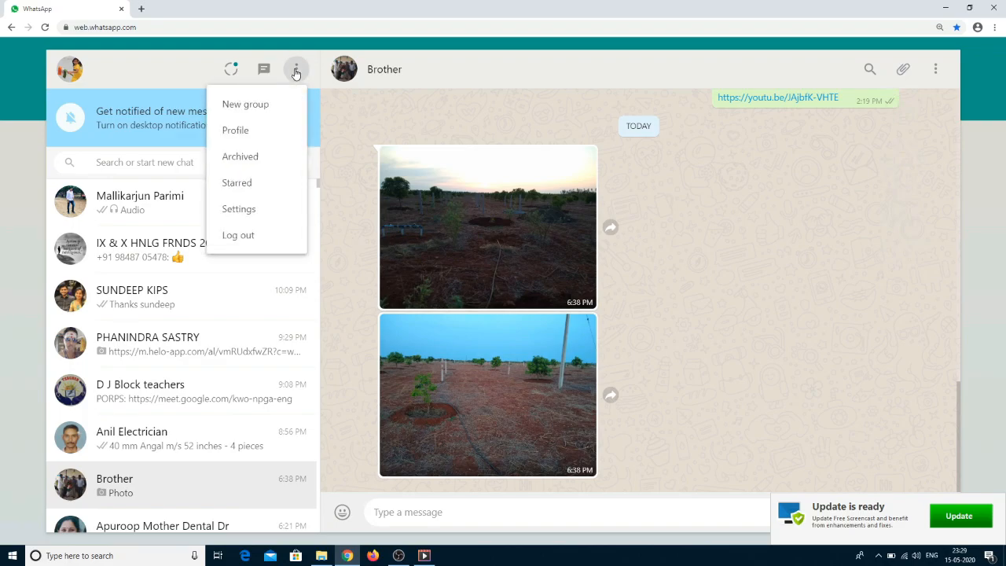